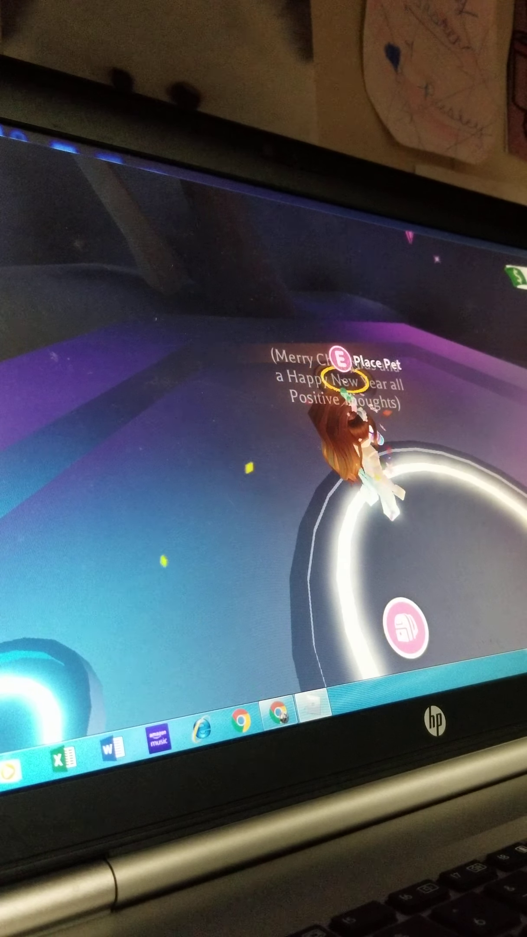
# Feed four full-grown otters from the Backpack into the neon fusion circle one after another
pyautogui.click(410, 629)
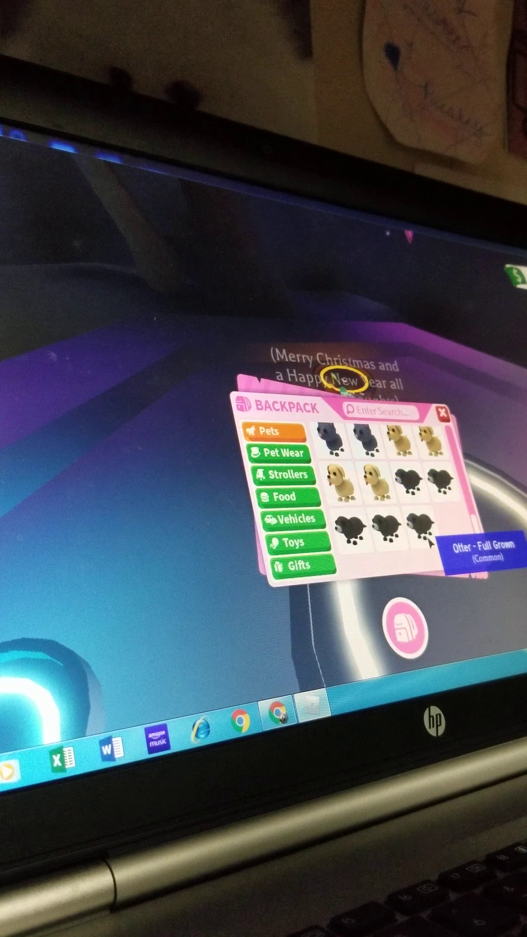
pyautogui.click(443, 413)
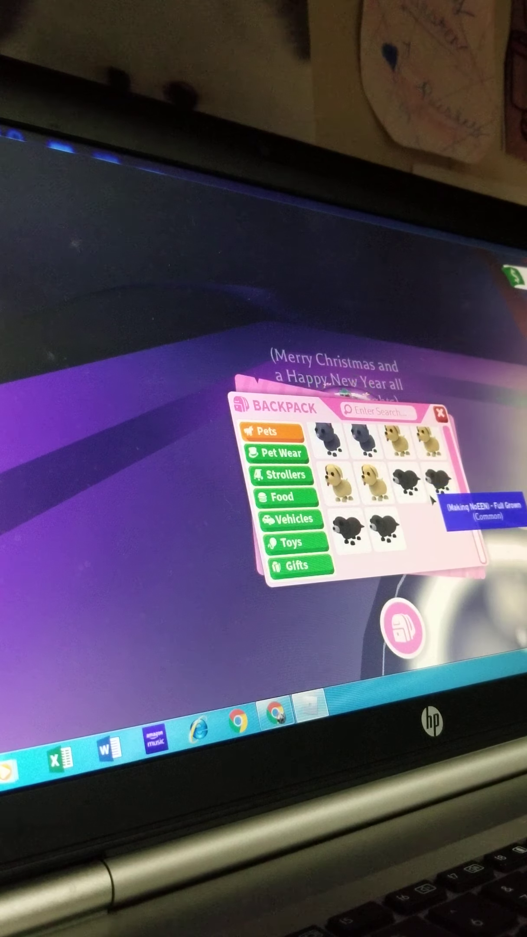
pyautogui.click(440, 413)
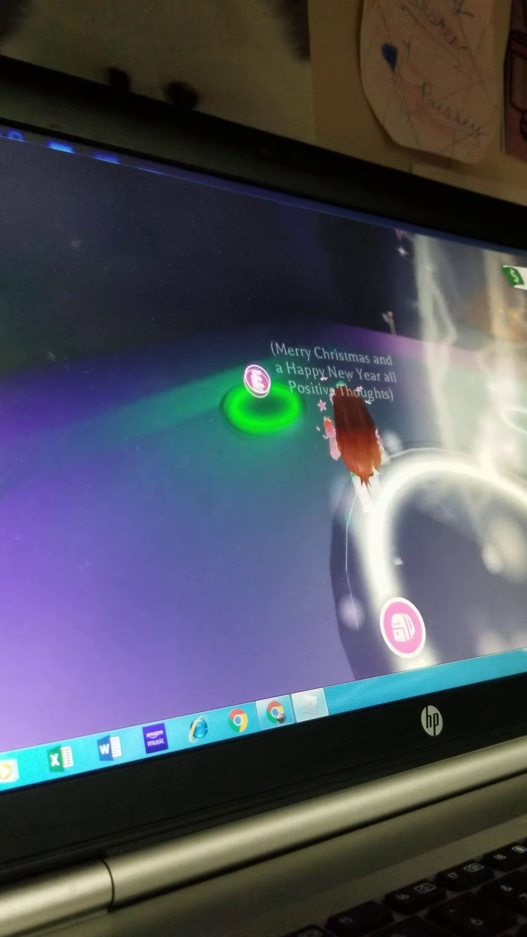
pyautogui.click(403, 634)
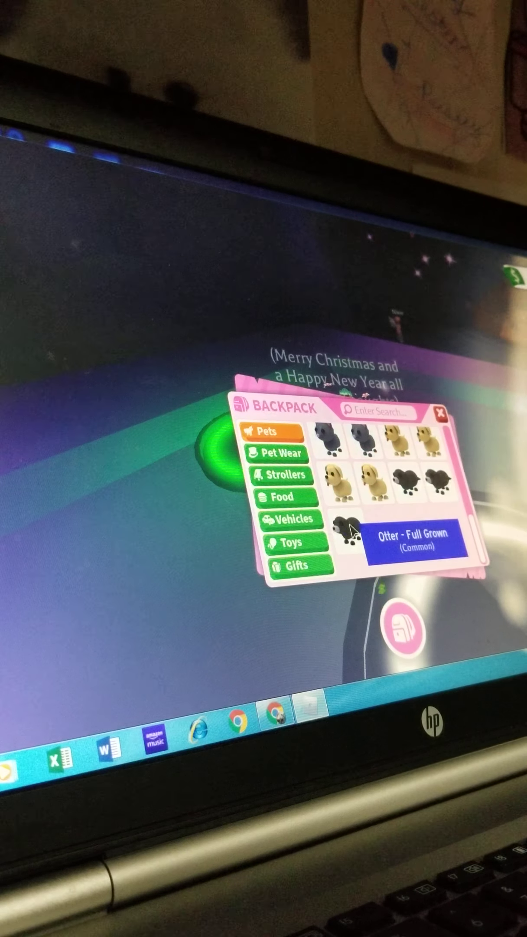
pyautogui.click(440, 413)
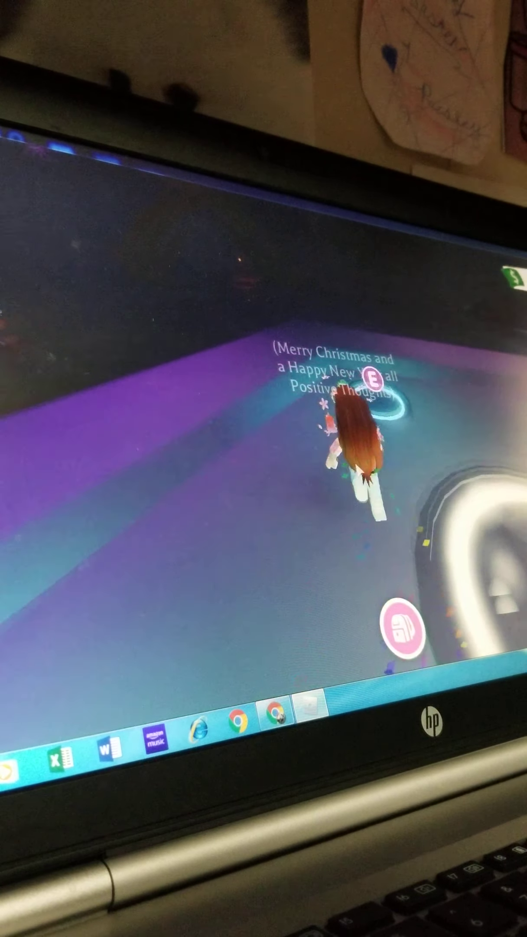
pyautogui.click(398, 636)
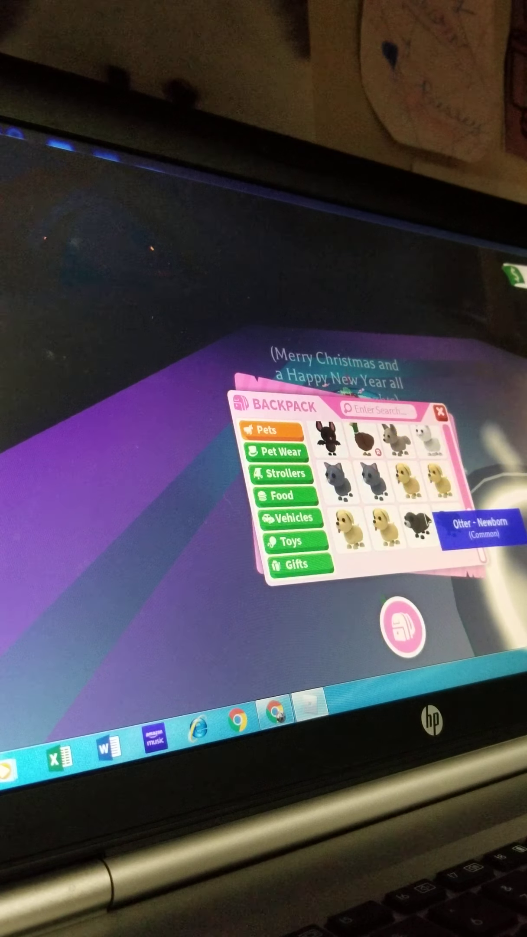
pyautogui.click(441, 411)
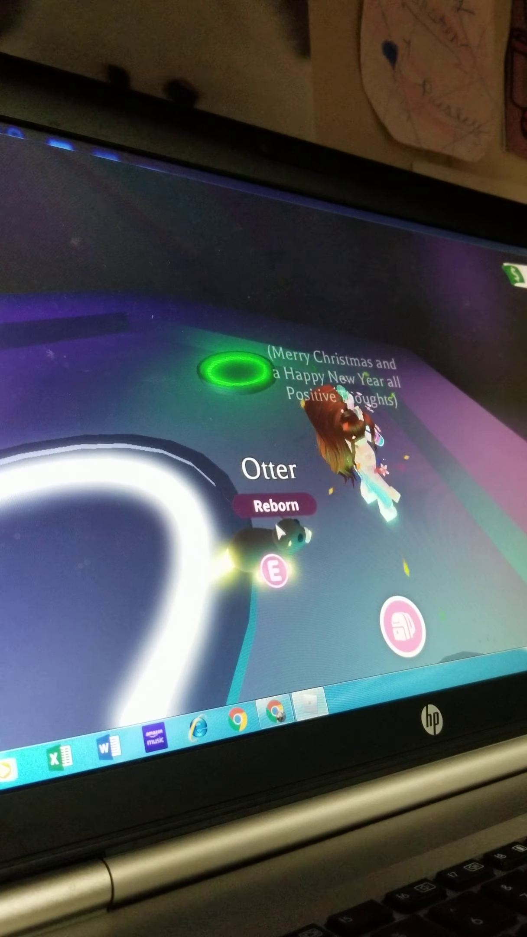
# Hold the newly fused Otter Reborn via its Pick Up action and reopen the Backpack
pyautogui.click(272, 549)
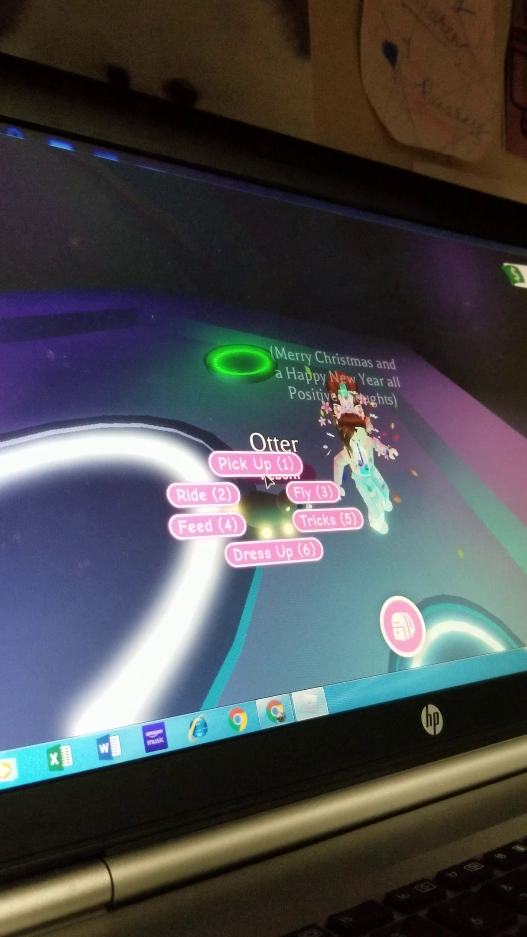
pyautogui.click(254, 465)
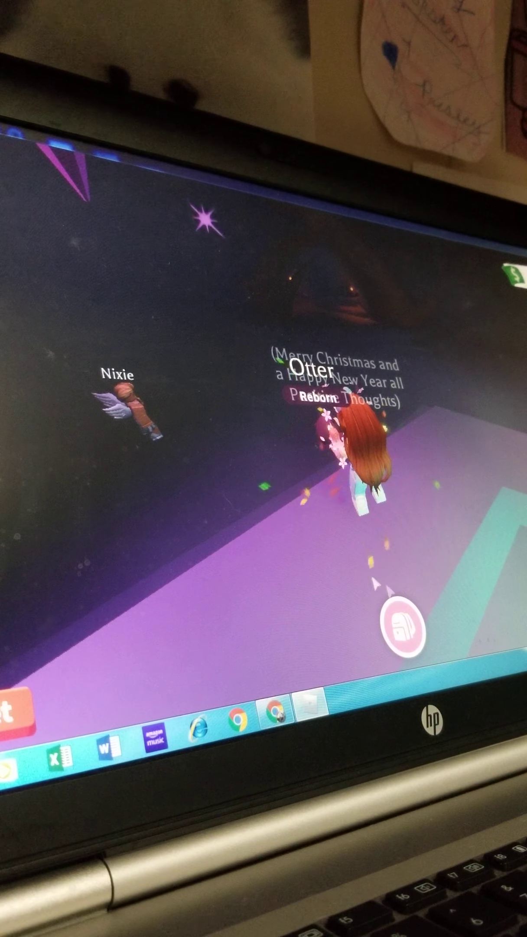
pyautogui.click(402, 635)
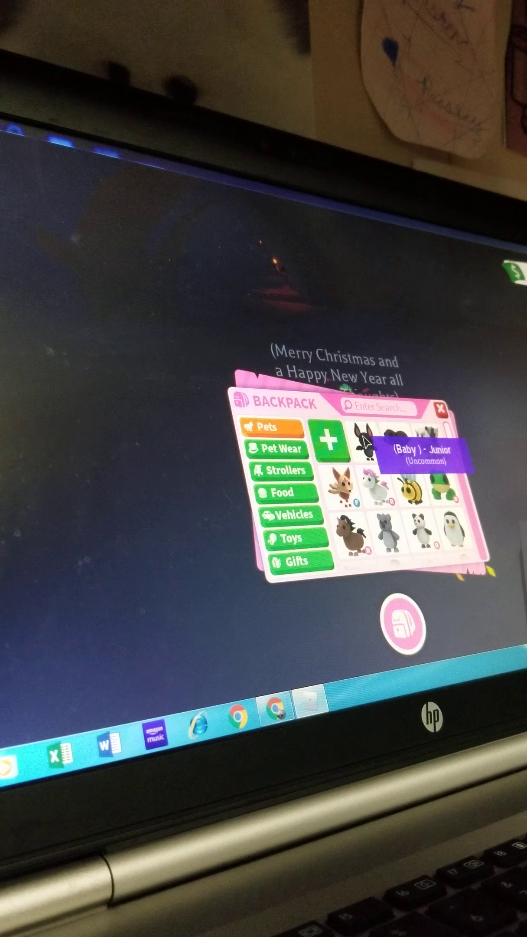
# Equip the reborn otter from the inventory and carry it out into town
pyautogui.click(440, 409)
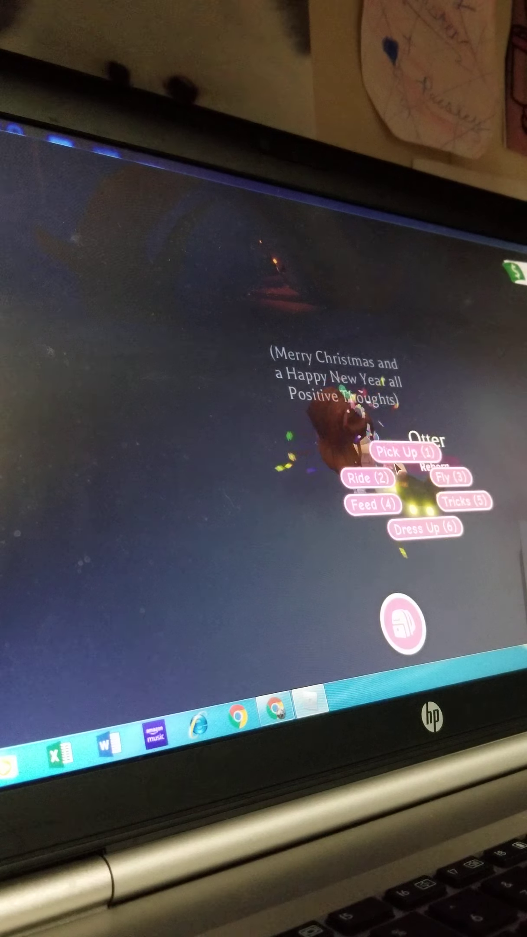
pyautogui.click(402, 453)
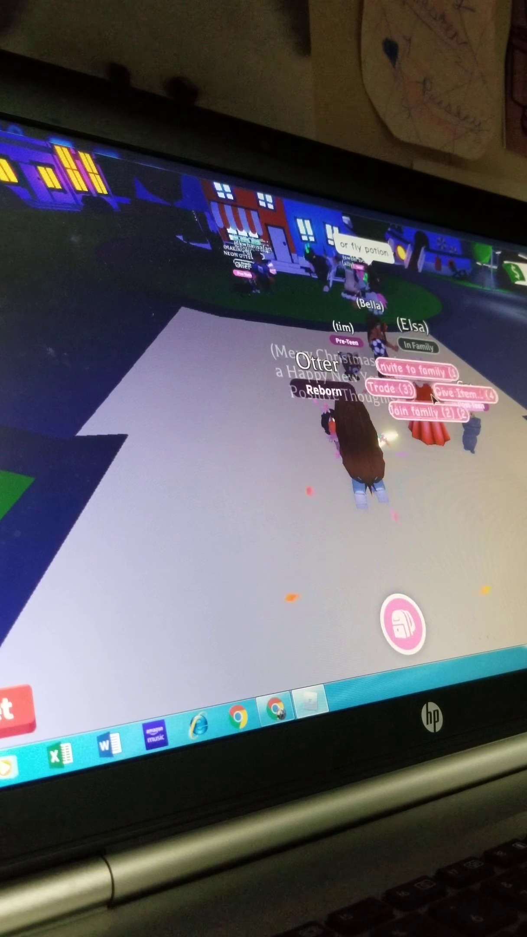
# Trade with the nearby player, offering the otter for their bunny and accepting both fairness warnings
pyautogui.click(403, 387)
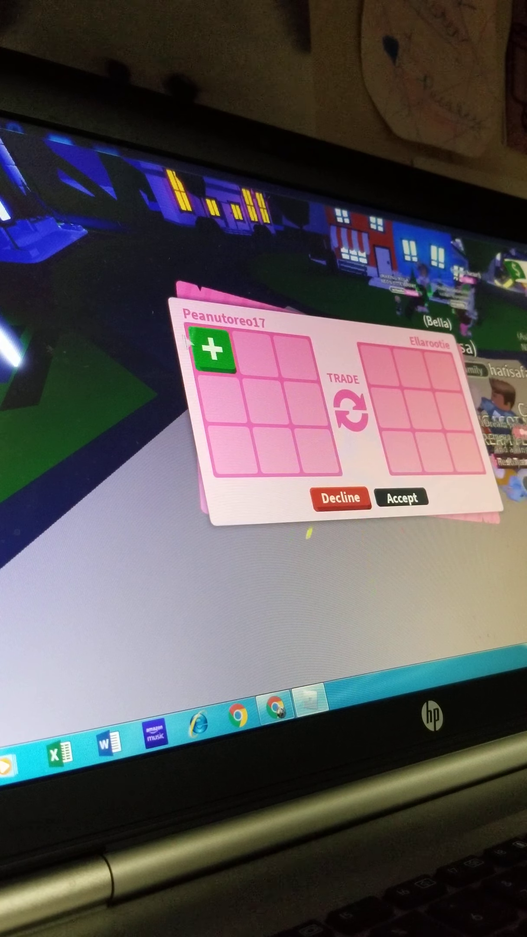
pyautogui.click(212, 358)
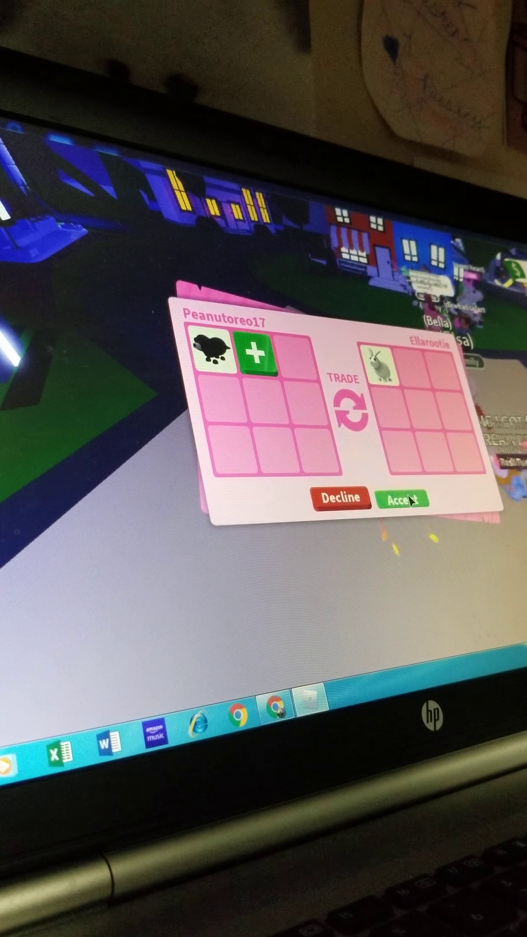
pyautogui.click(404, 498)
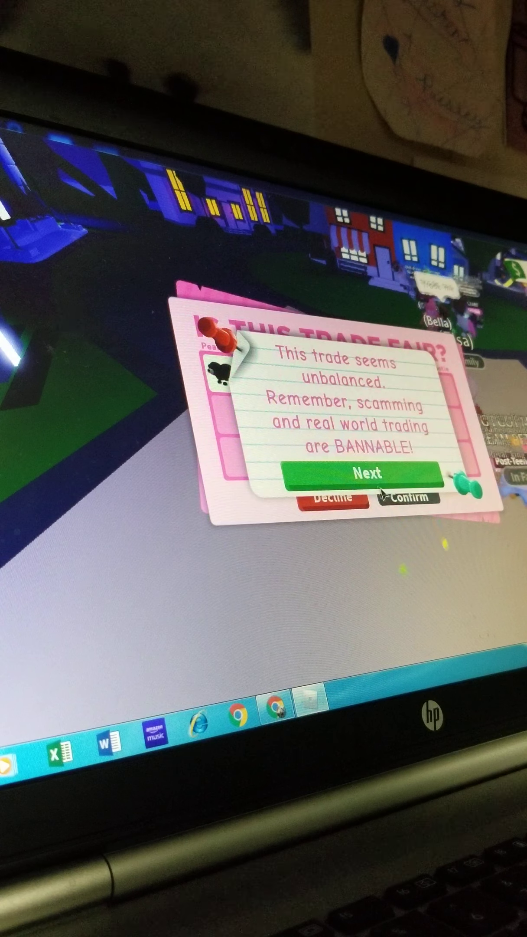
pyautogui.click(366, 474)
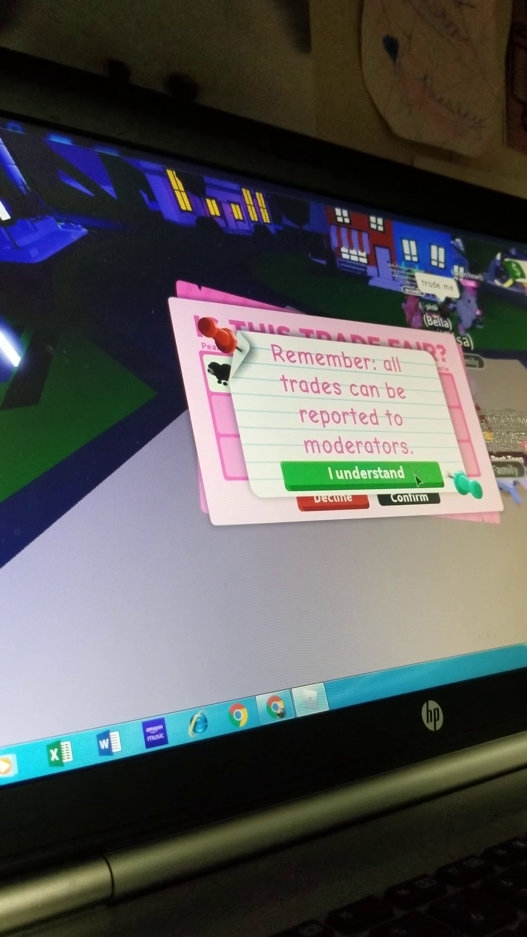
pyautogui.click(367, 474)
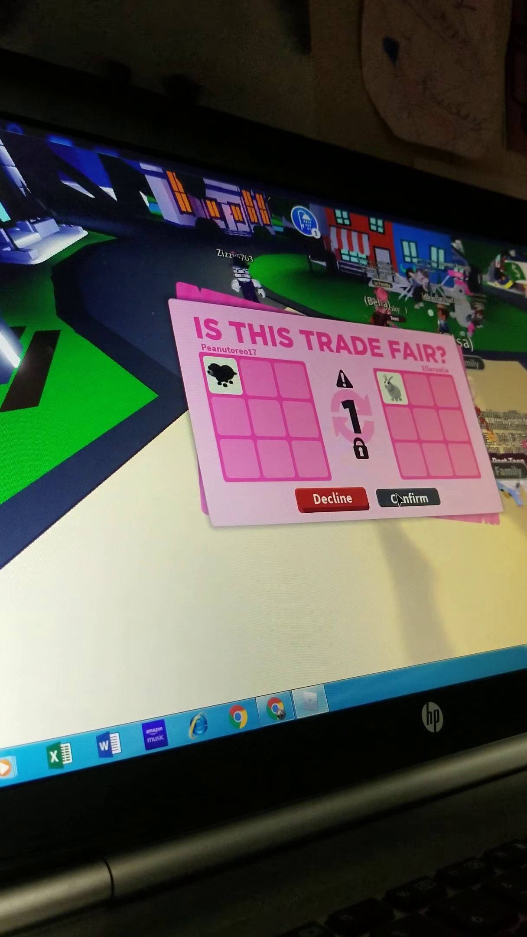
# Confirm the otter-for-bunny trade on the 'Is this trade fair?' screen
pyautogui.click(410, 496)
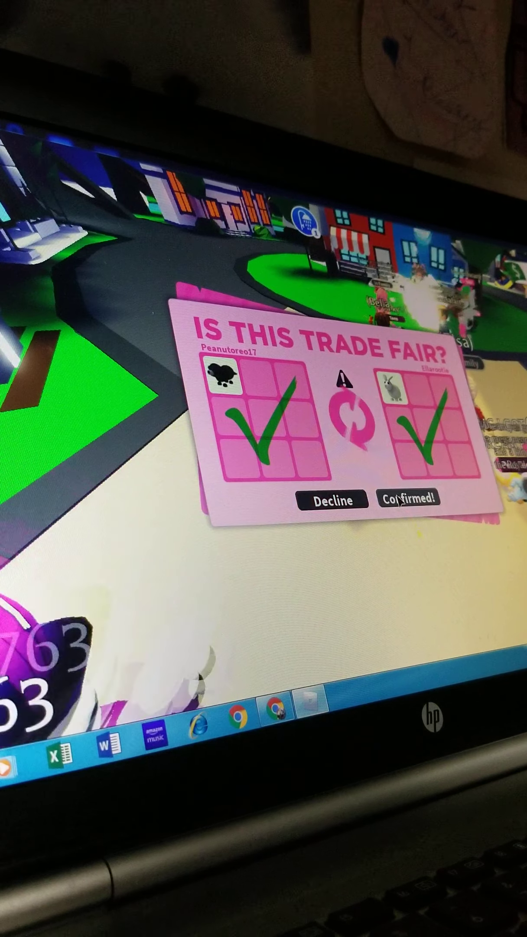
pyautogui.click(410, 499)
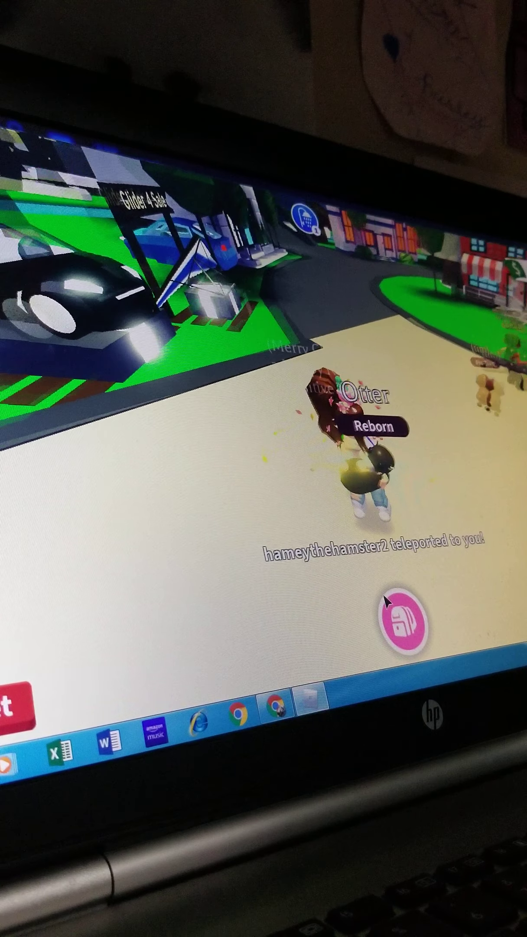
pyautogui.click(404, 624)
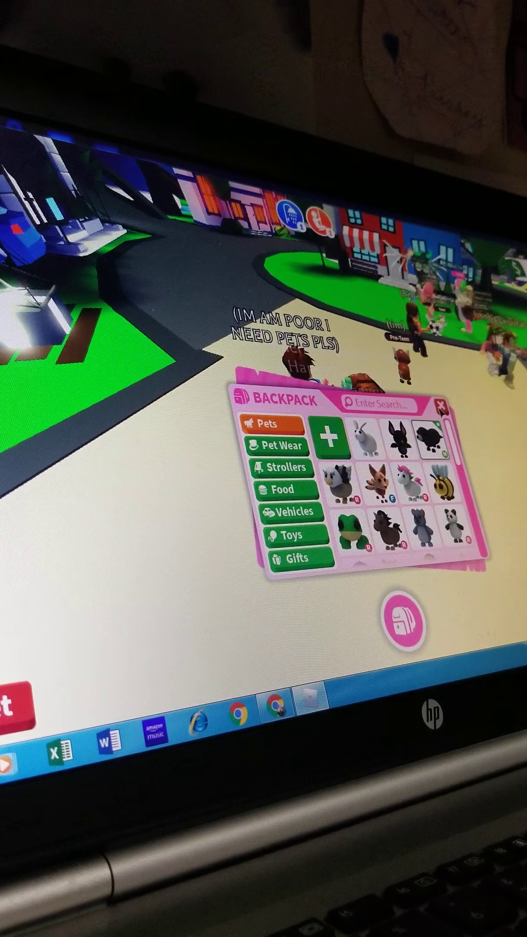
pyautogui.click(440, 410)
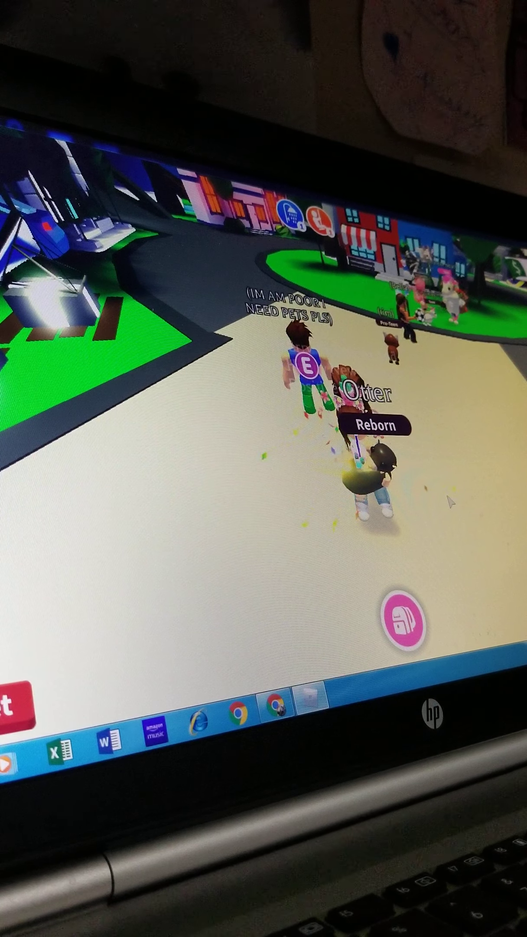